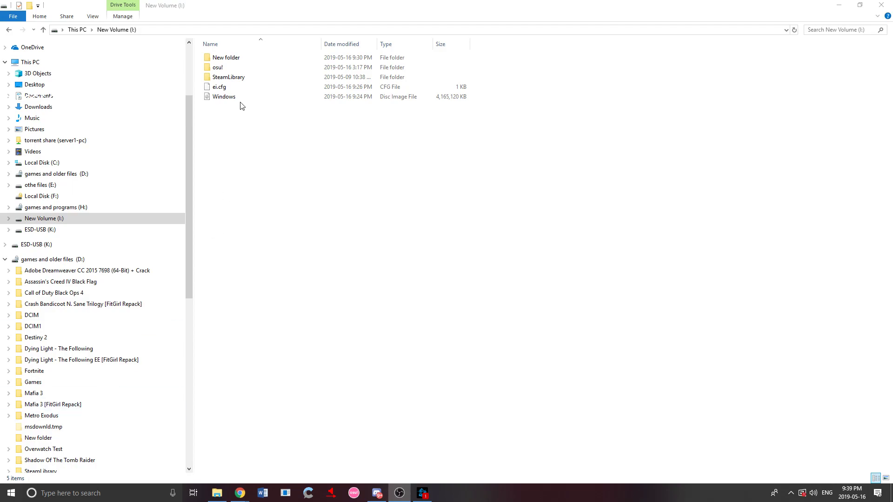
# - Show the context menu for ei.cfg on New Volume (I:)
pyautogui.rightClick(220, 86)
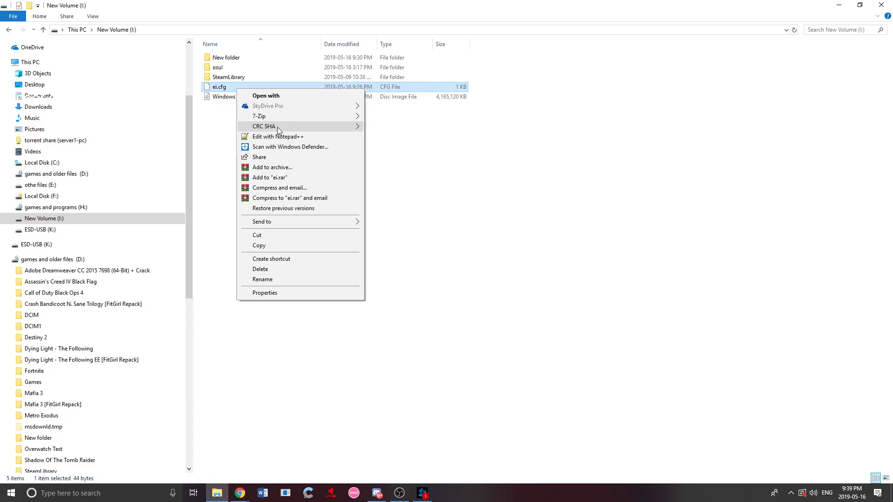
# - View ei.cfg in Notepad++ to confirm EditionID Professional and Channel Retail
pyautogui.click(278, 135)
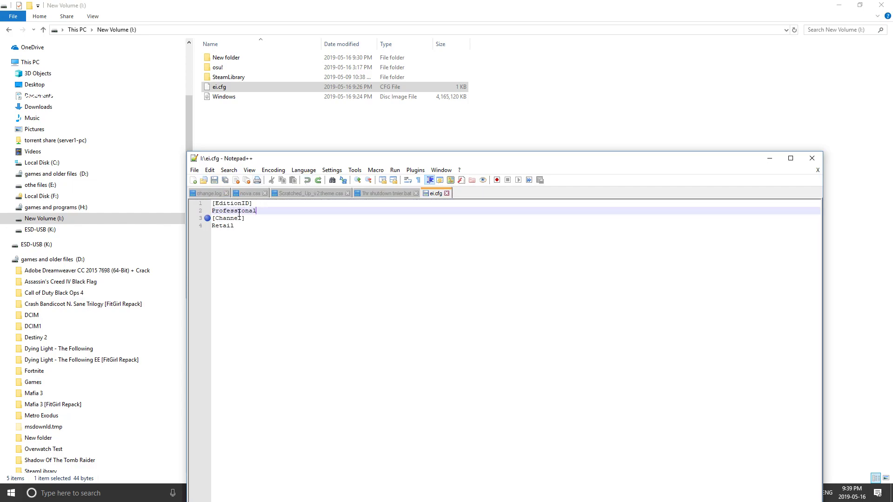
pyautogui.moveTo(812, 158)
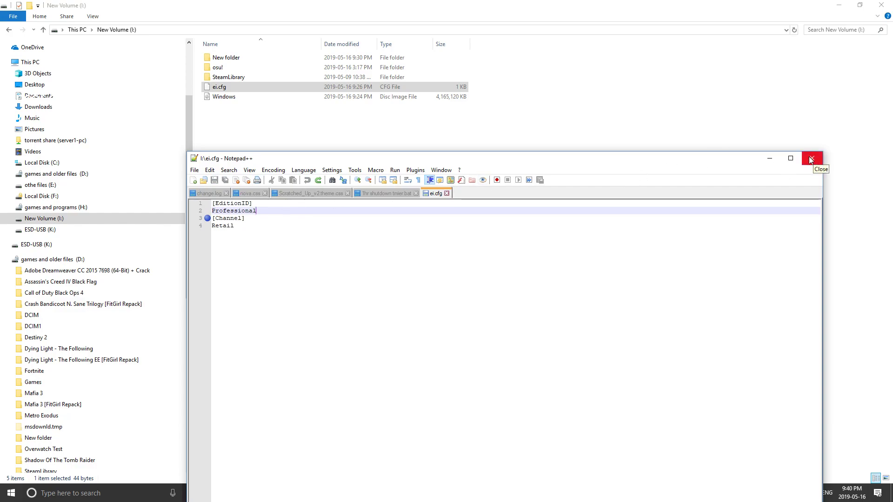
pyautogui.moveTo(790, 158)
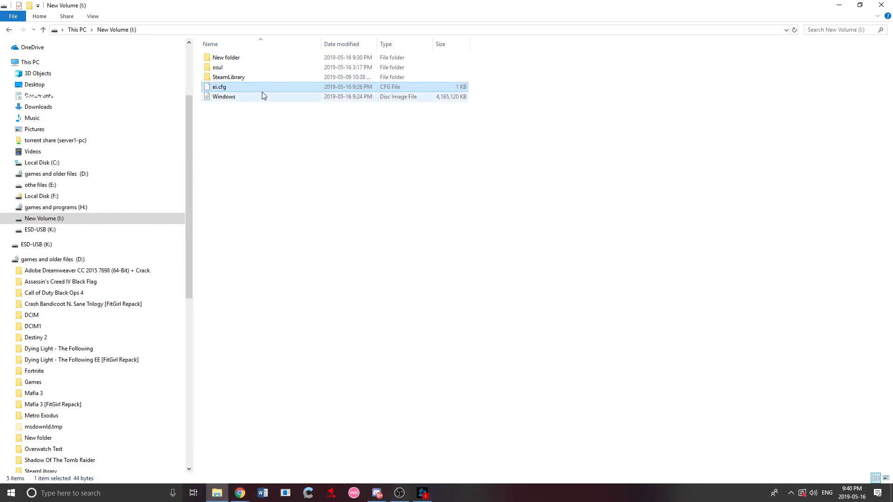
# - Browse into New folder, look inside sources, and return to the installer folder
pyautogui.doubleClick(226, 57)
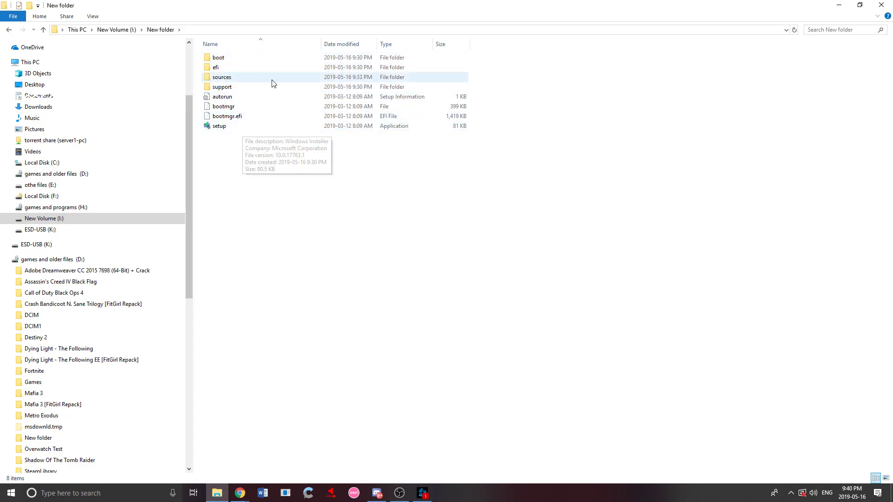
pyautogui.moveTo(244, 85)
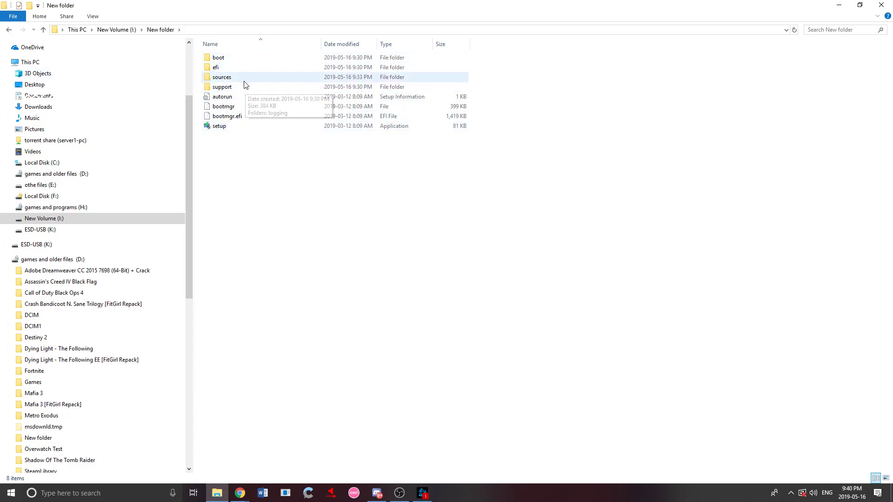
pyautogui.doubleClick(222, 77)
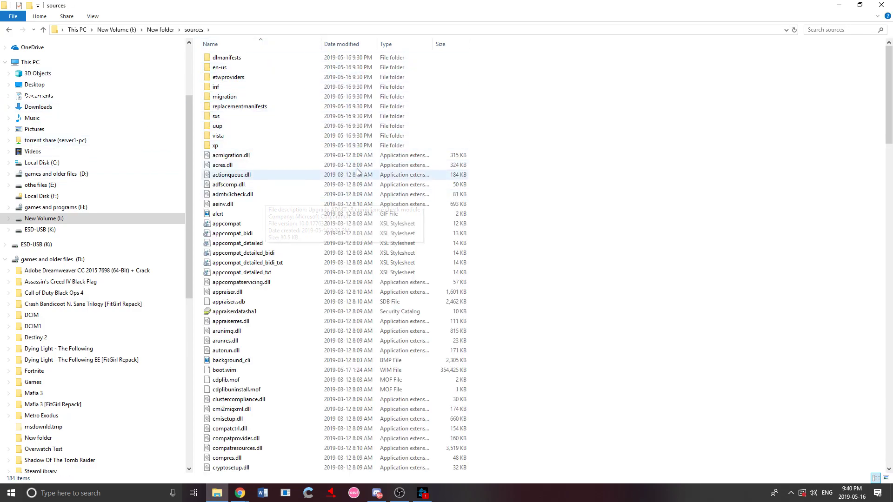
pyautogui.click(8, 30)
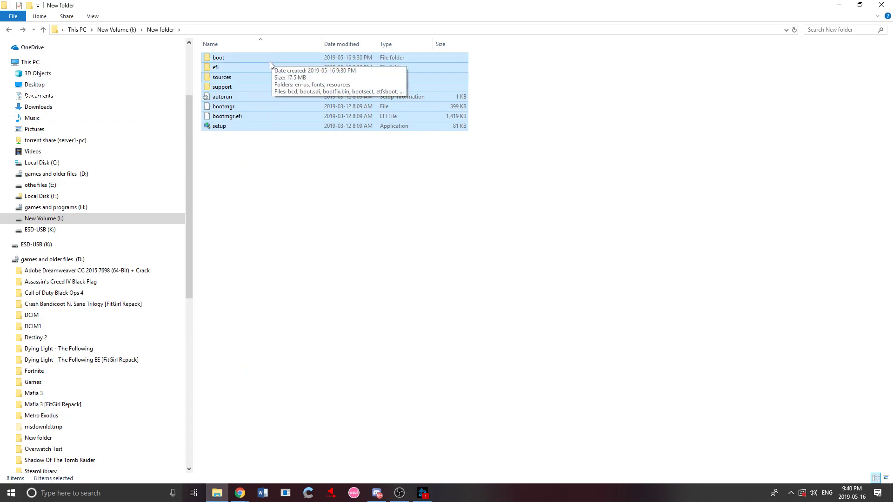
pyautogui.moveTo(488, 44)
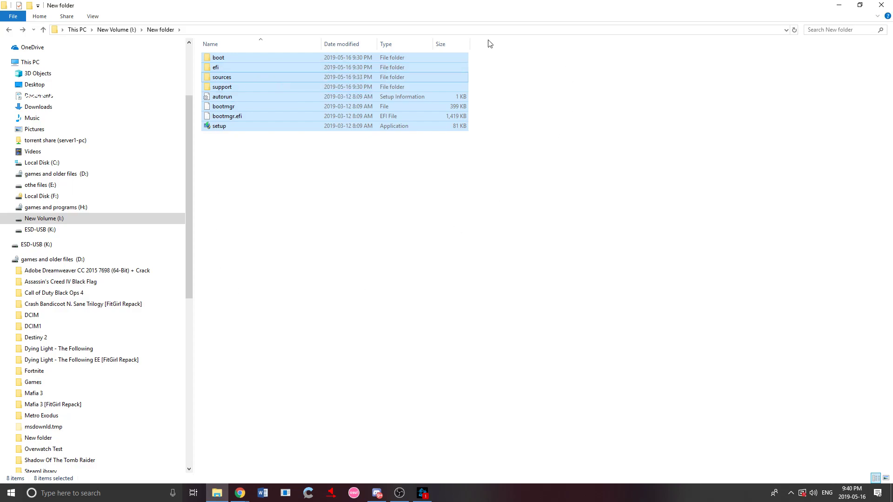